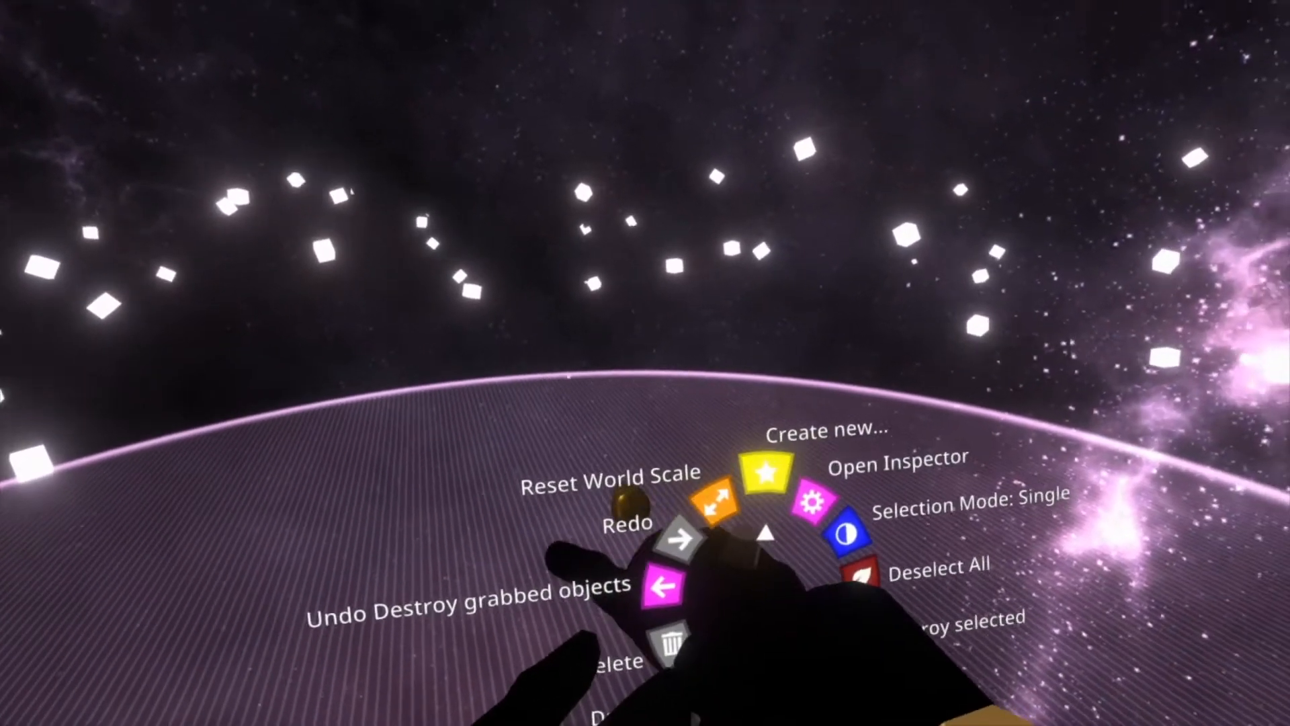
# - Spawn a Button object into the world from the Create new menu
pyautogui.click(751, 488)
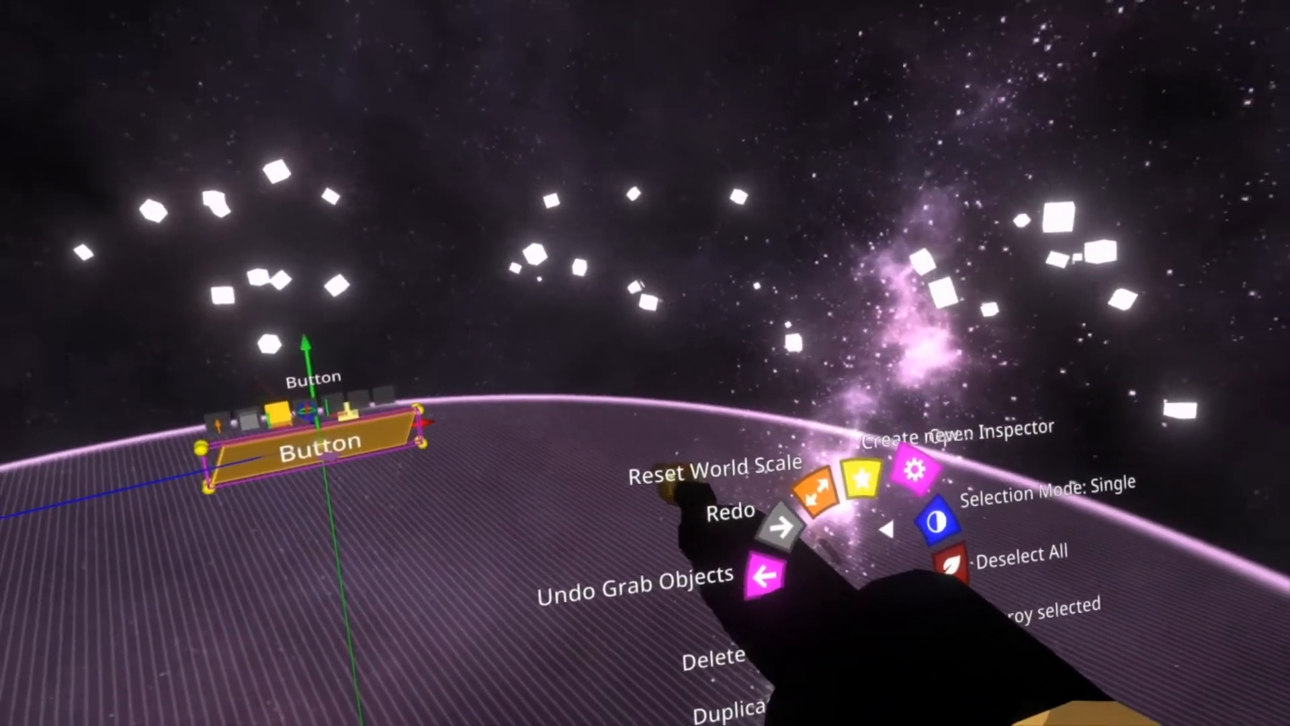
# - Open the Inspector panel for the selected button
pyautogui.click(919, 428)
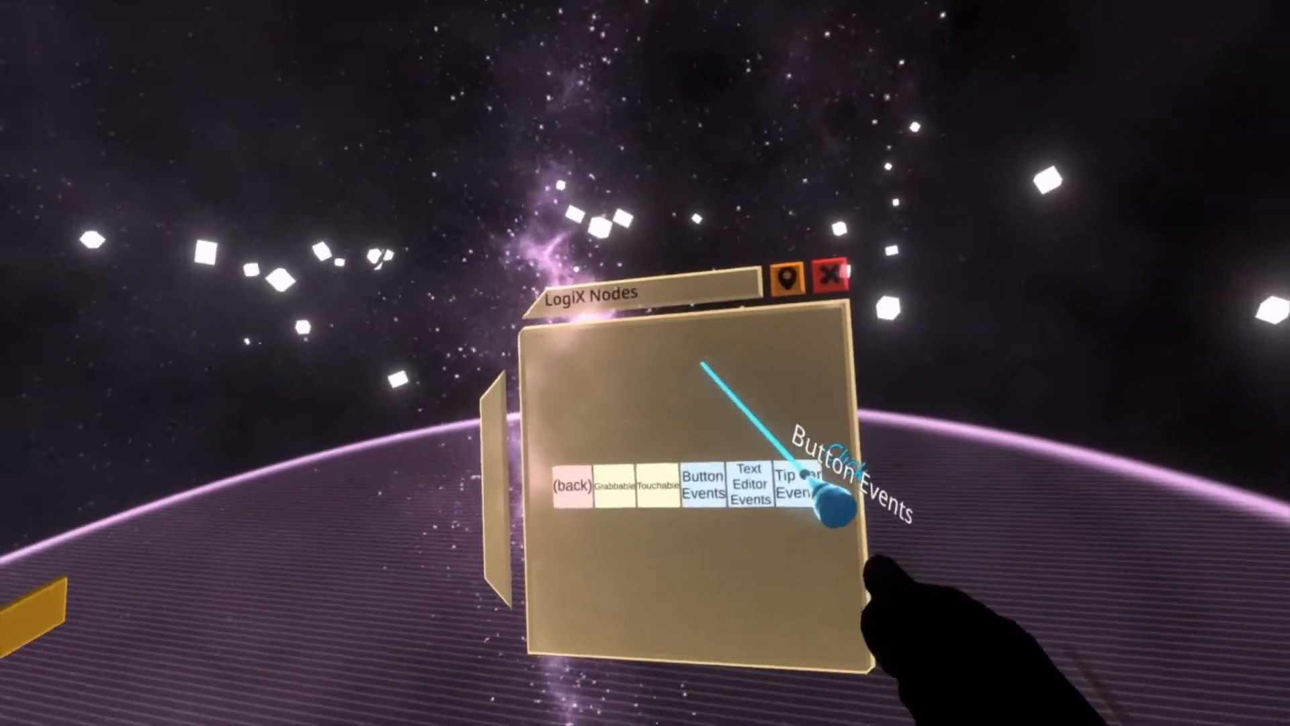
pyautogui.click(573, 485)
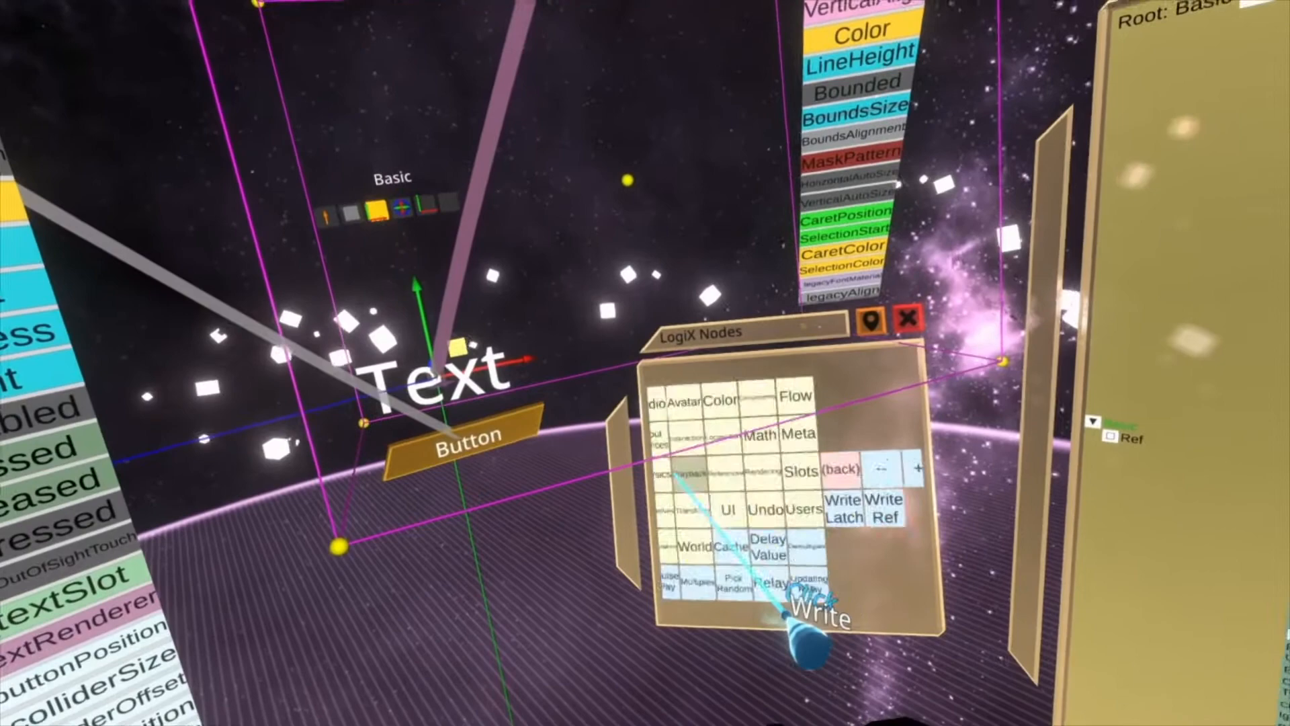
# - Spawn a Write node from the Actions category of LogiX Nodes
pyautogui.click(783, 502)
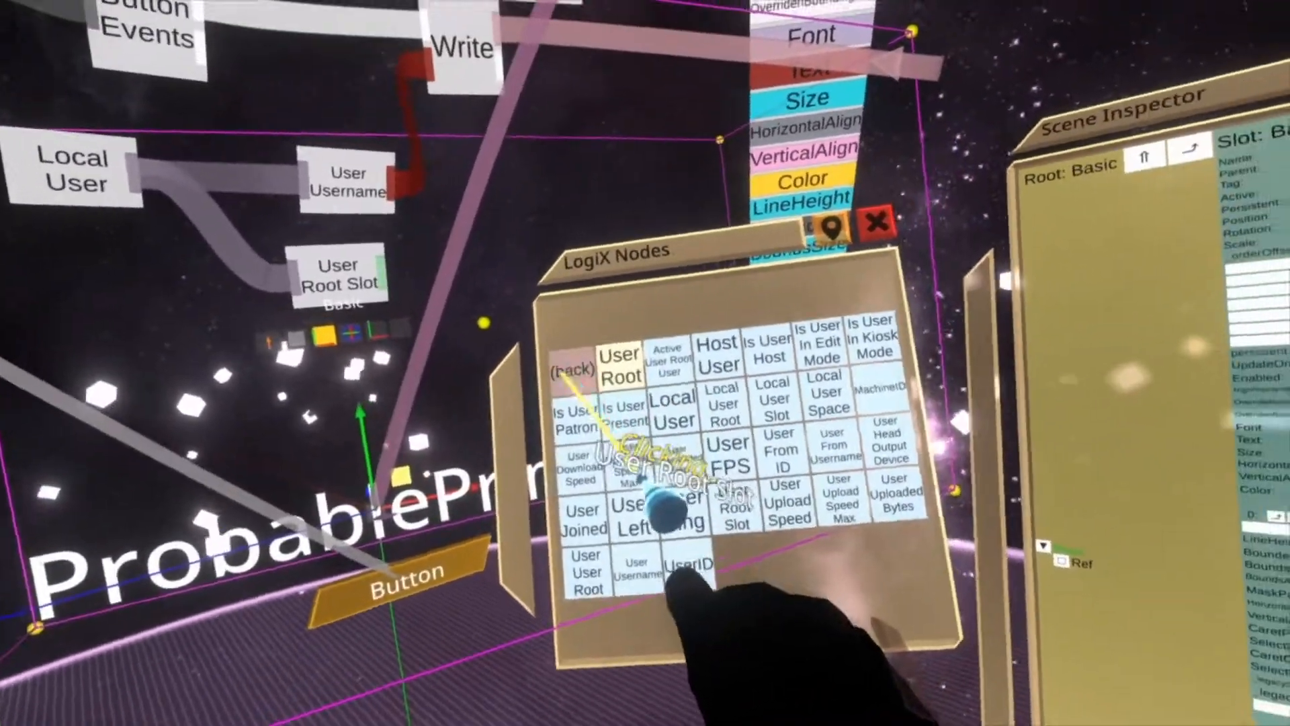
# - Spawn a User Root Slot node from the Users category
pyautogui.click(573, 367)
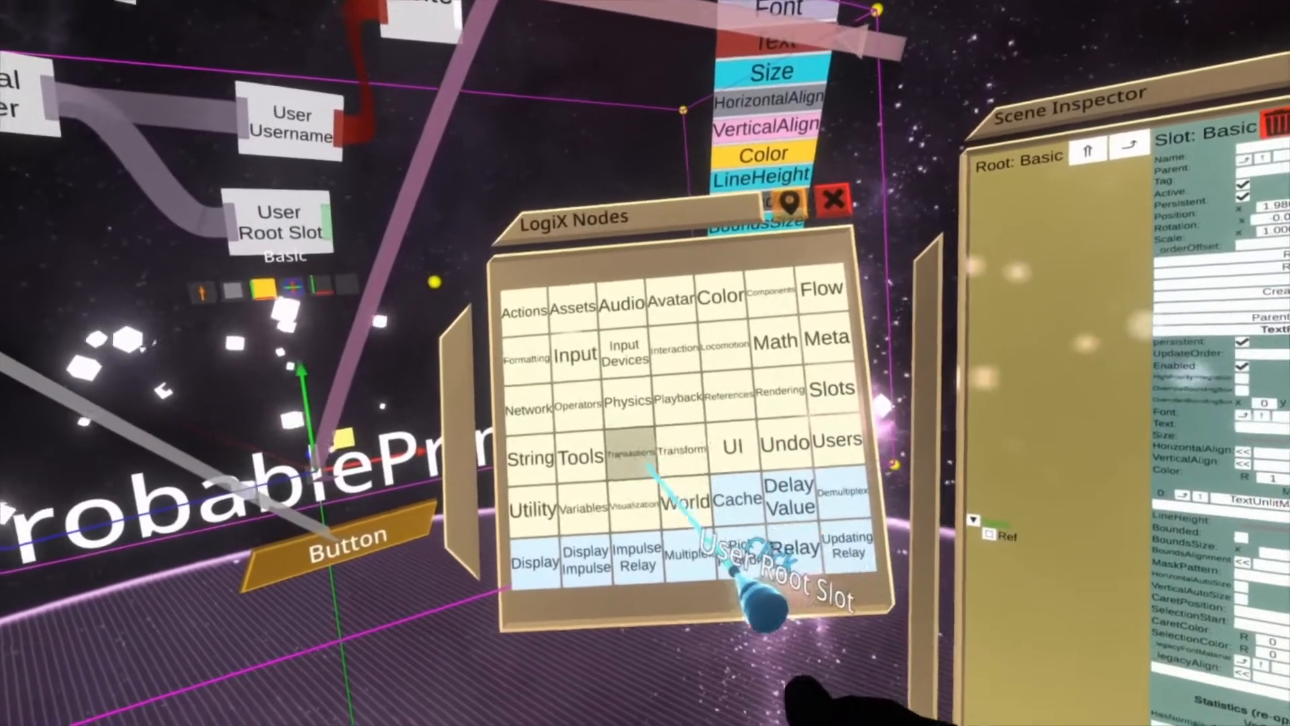
pyautogui.click(682, 448)
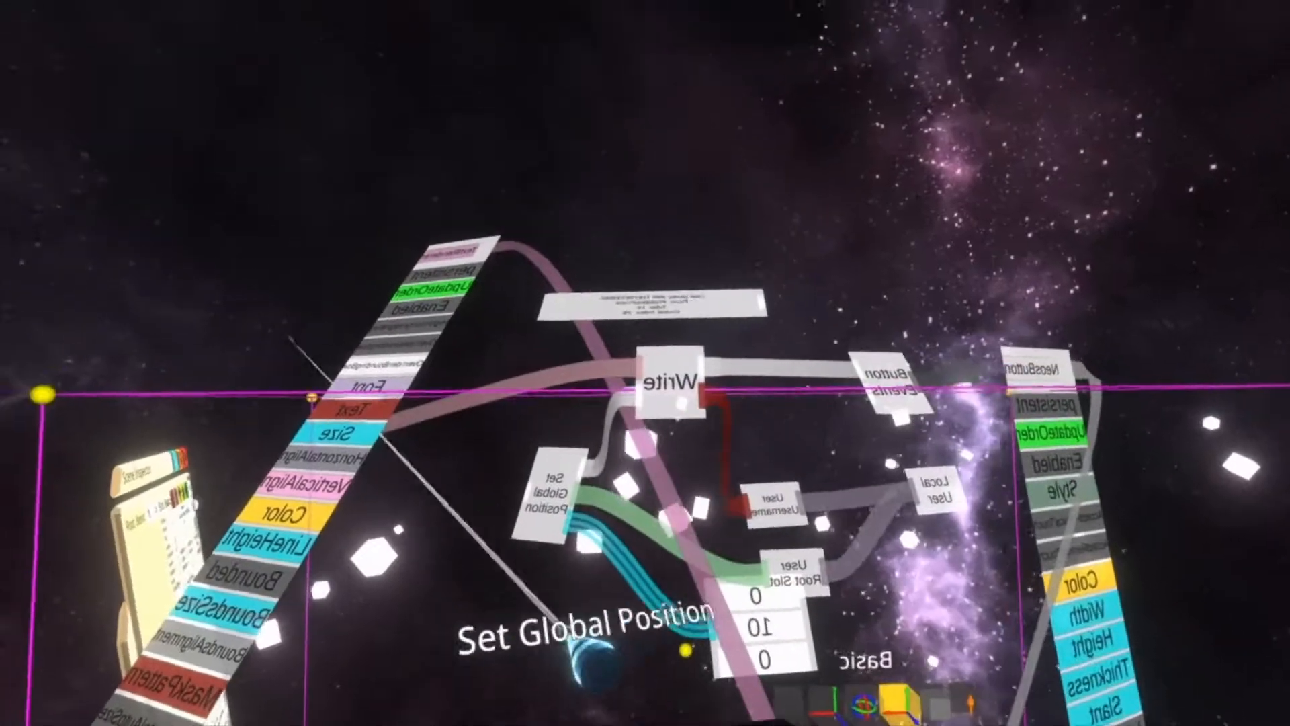
pyautogui.moveTo(646, 363)
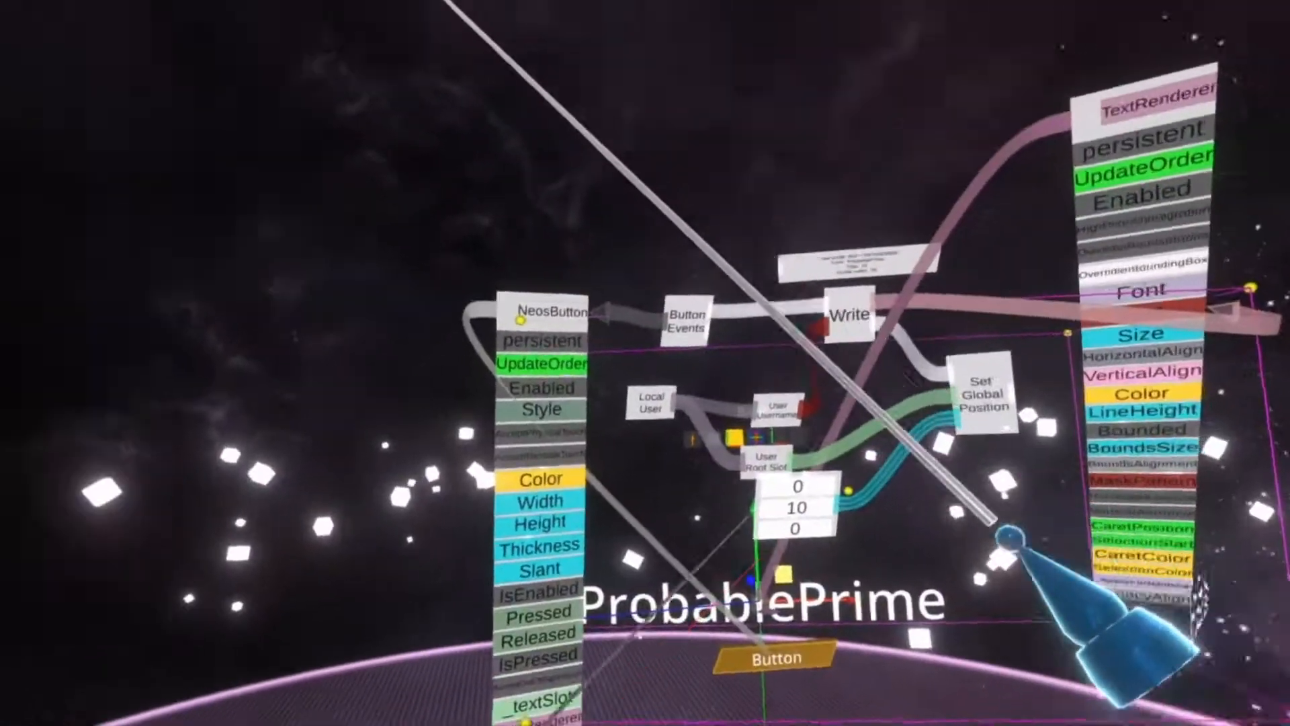